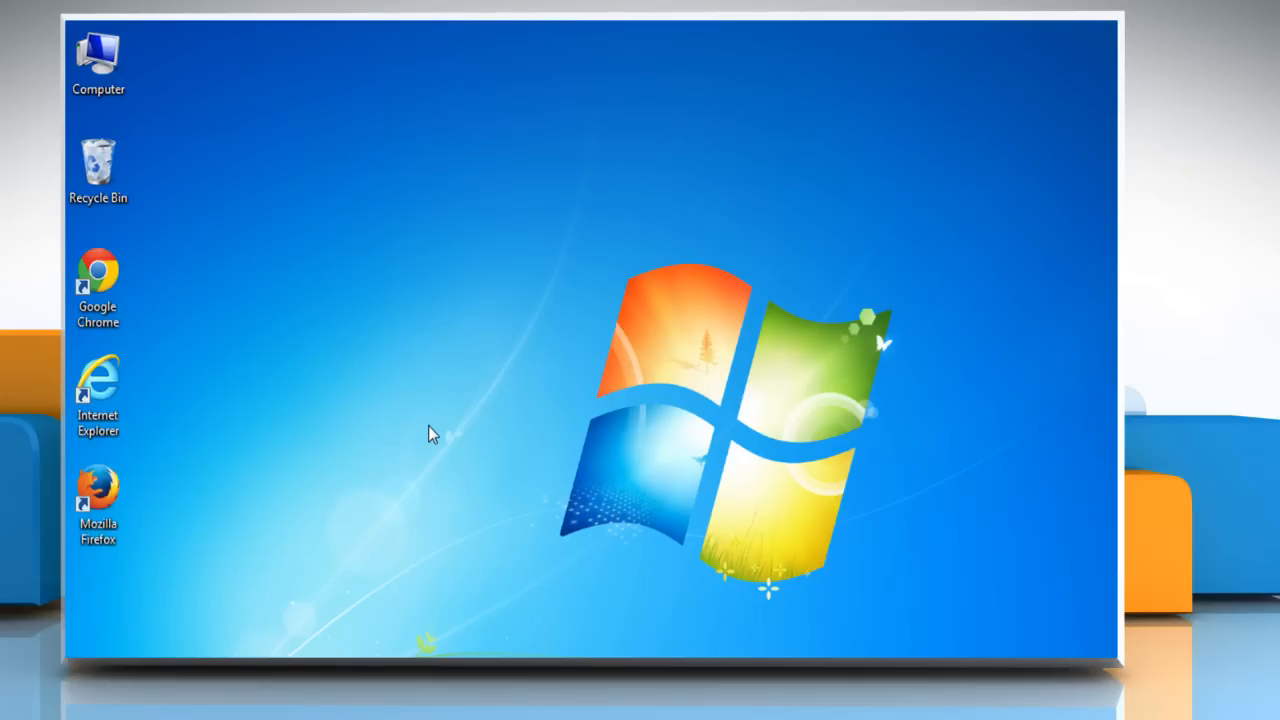
mouse_move(311, 385)
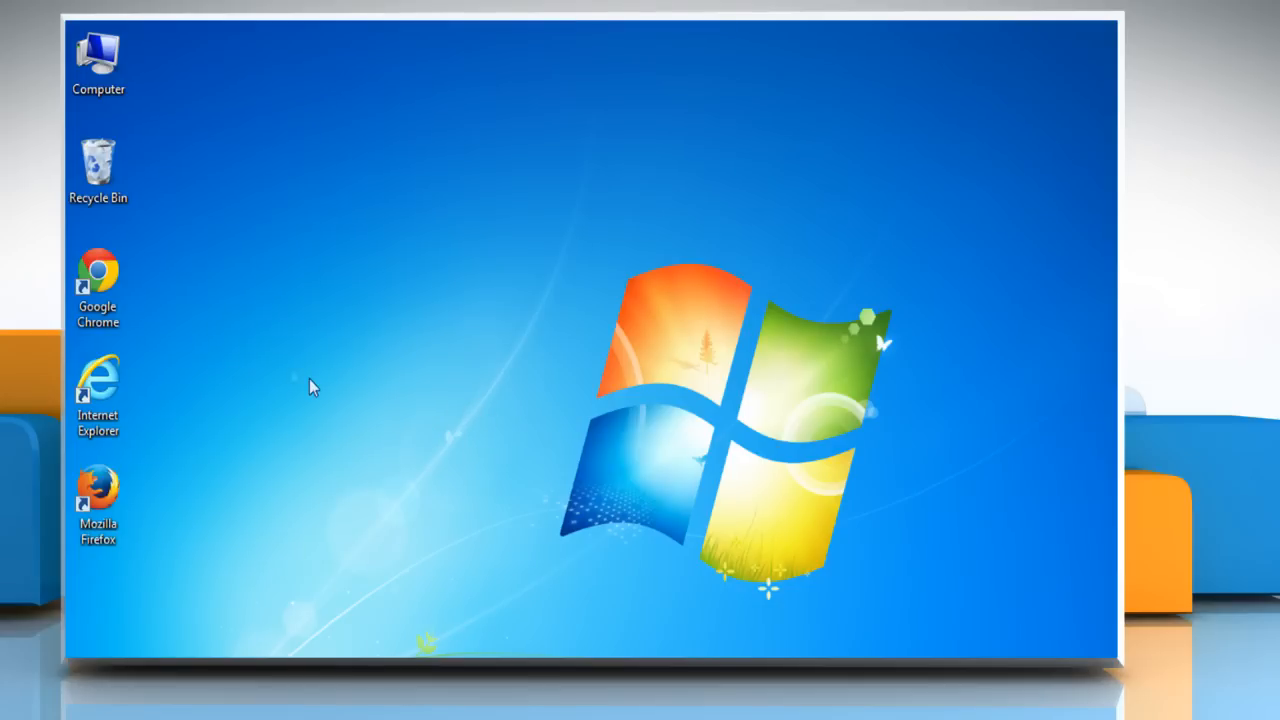
mouse_move(167, 323)
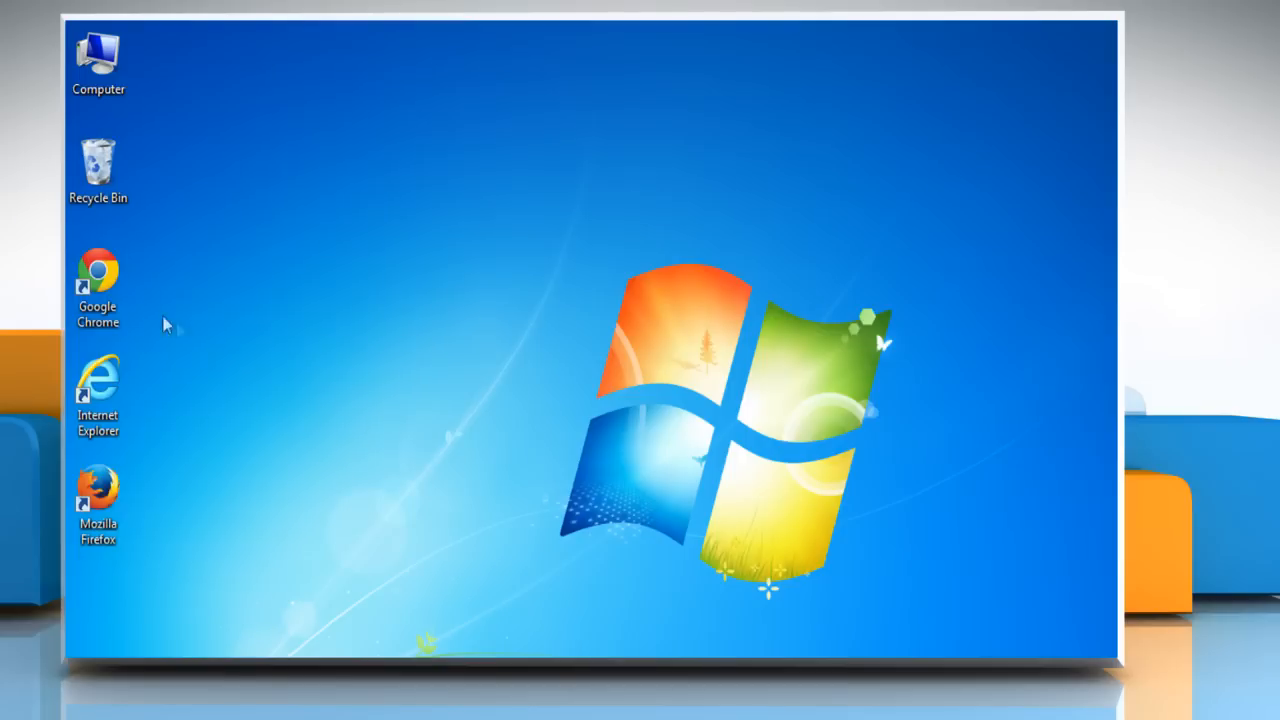
Show the context menu of the Google Chrome desktop shortcut.
right_click(98, 278)
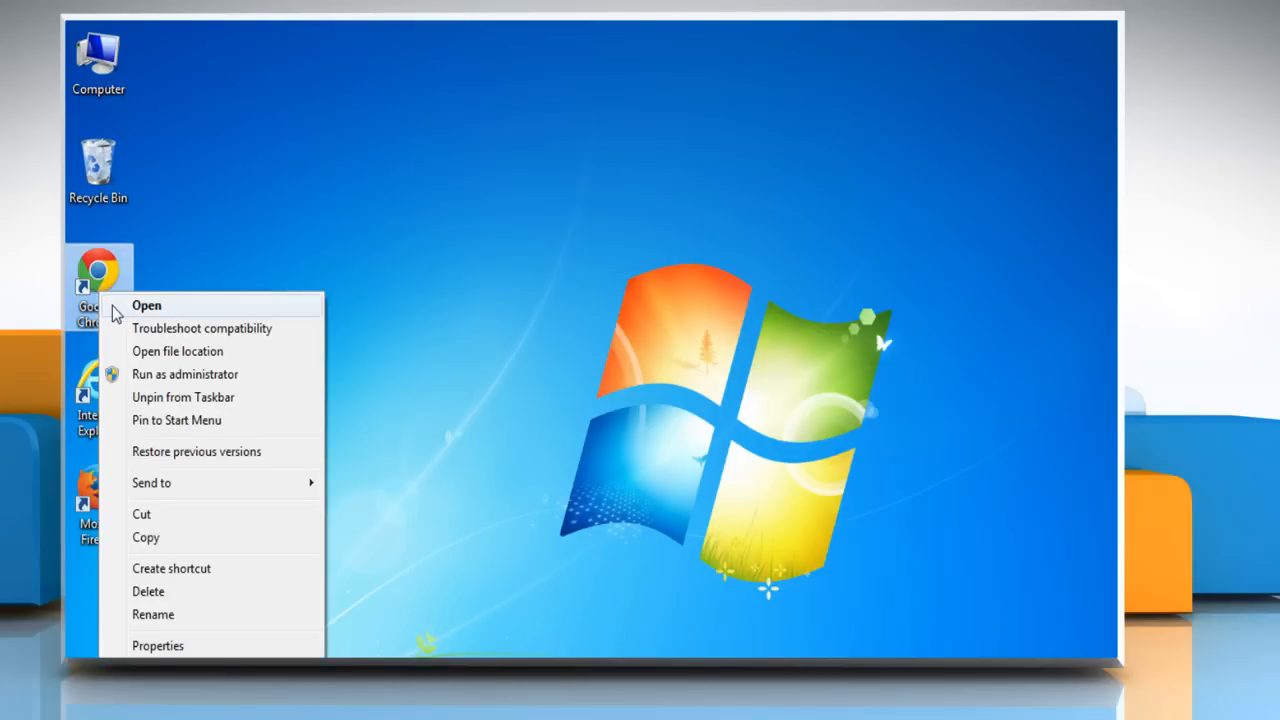
left_click(146, 305)
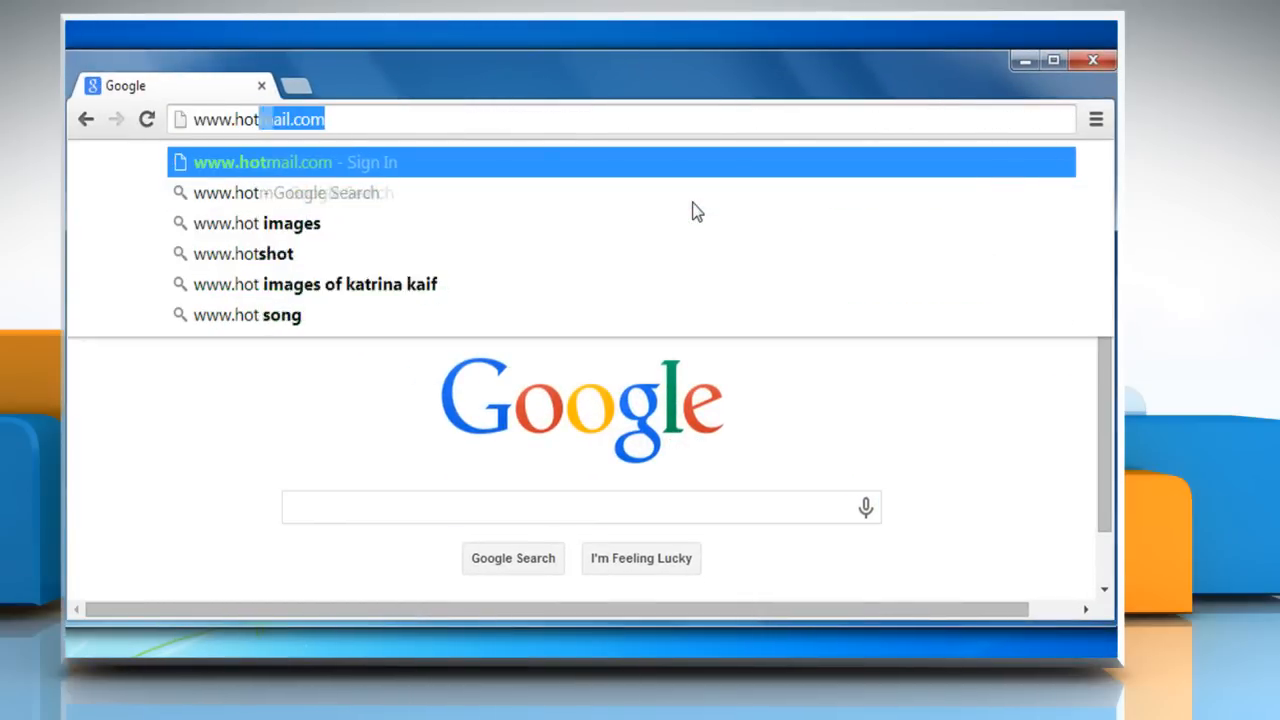
left_click(262, 162)
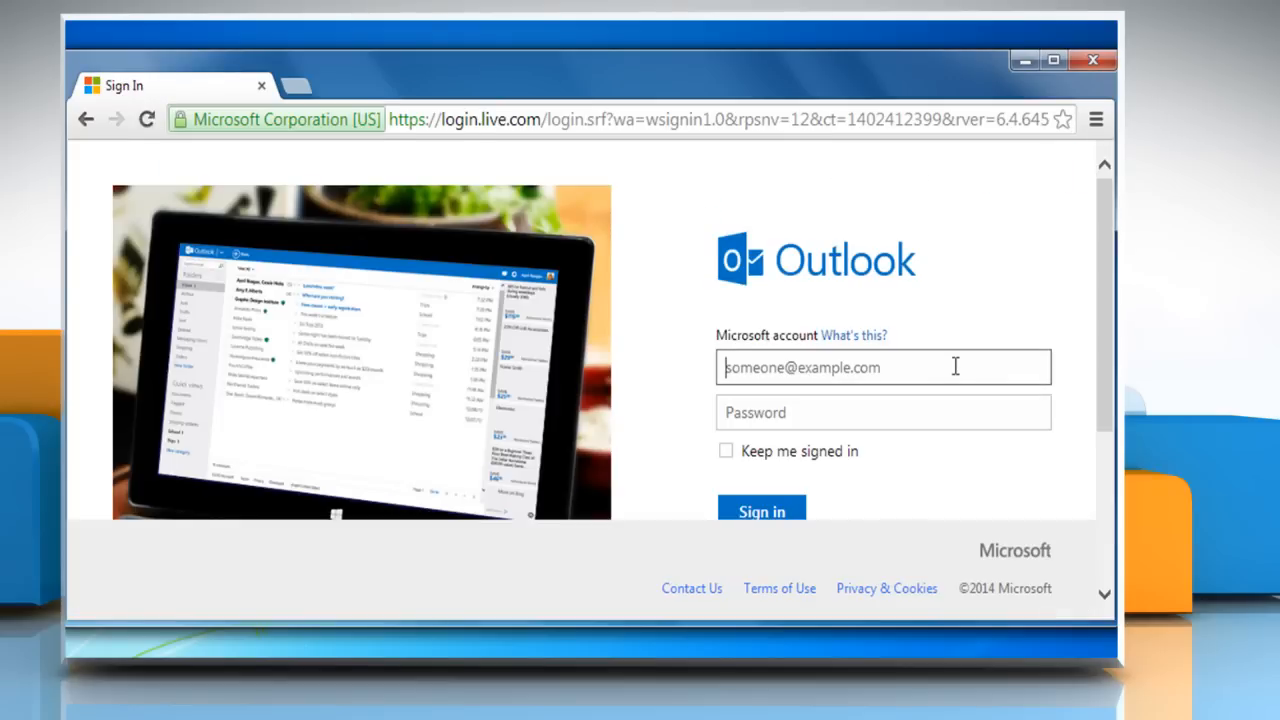
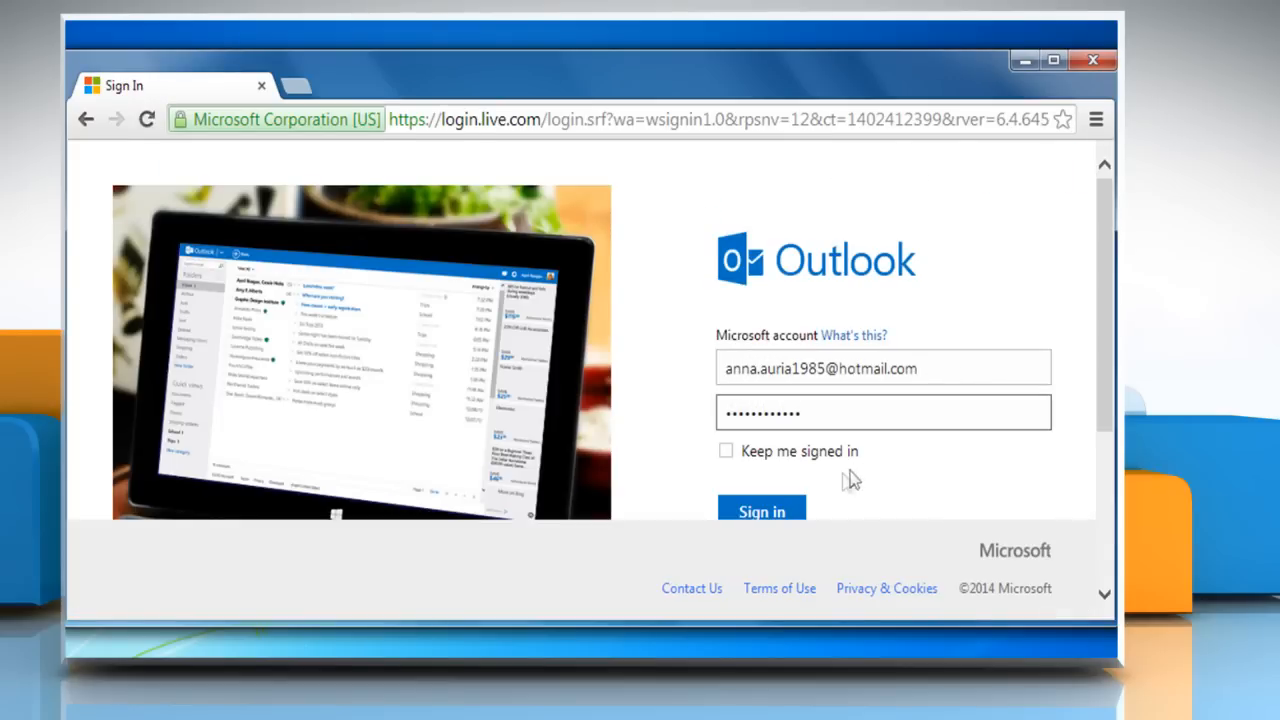
left_click(761, 511)
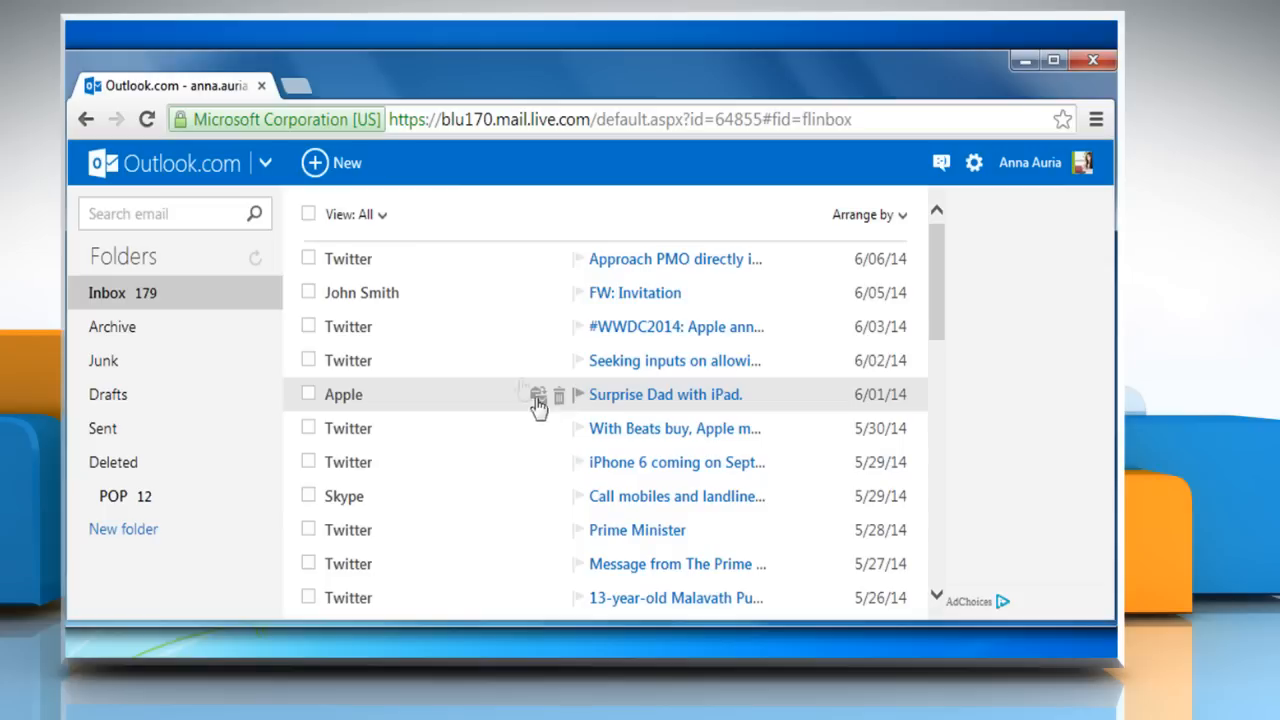
mouse_move(349, 175)
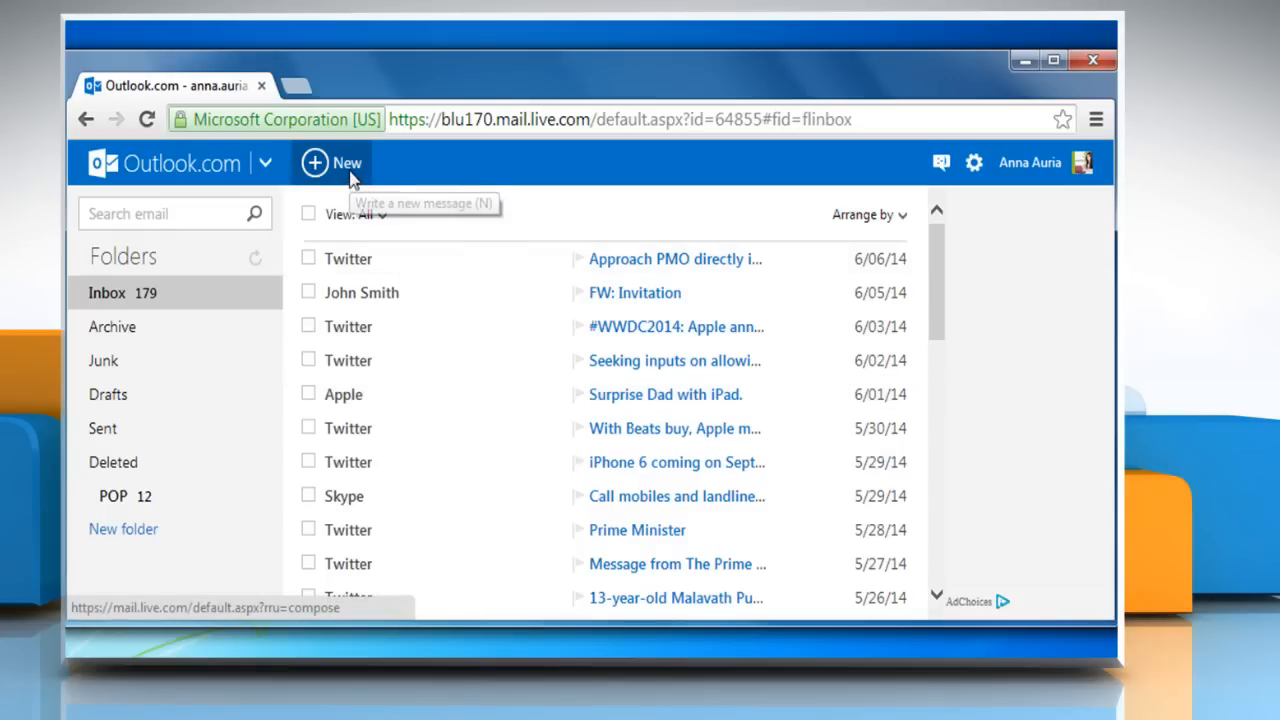
left_click(332, 162)
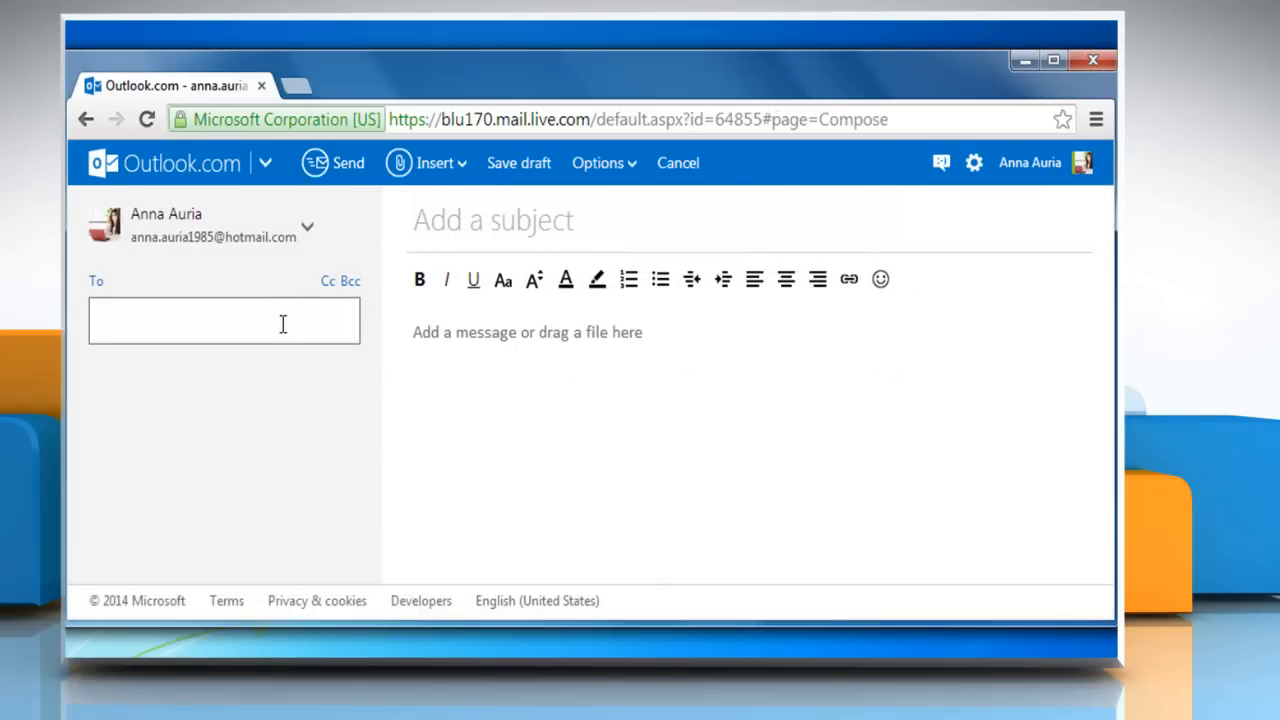
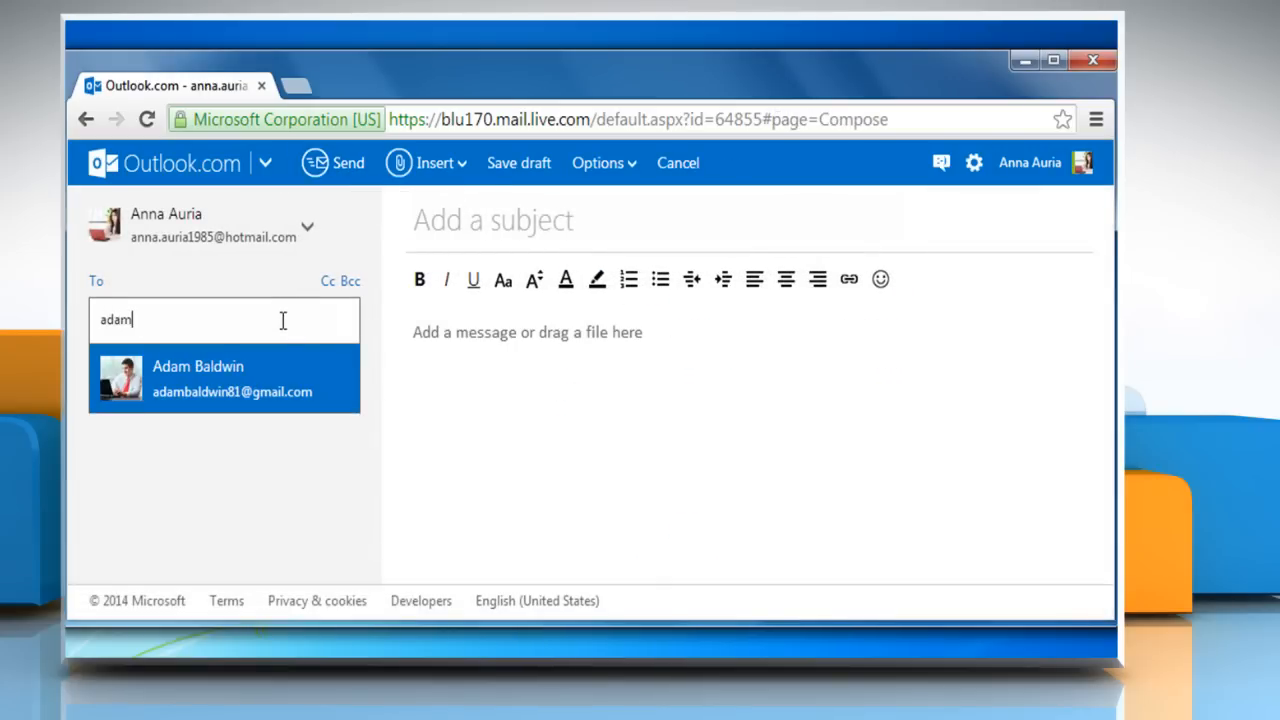
left_click(224, 378)
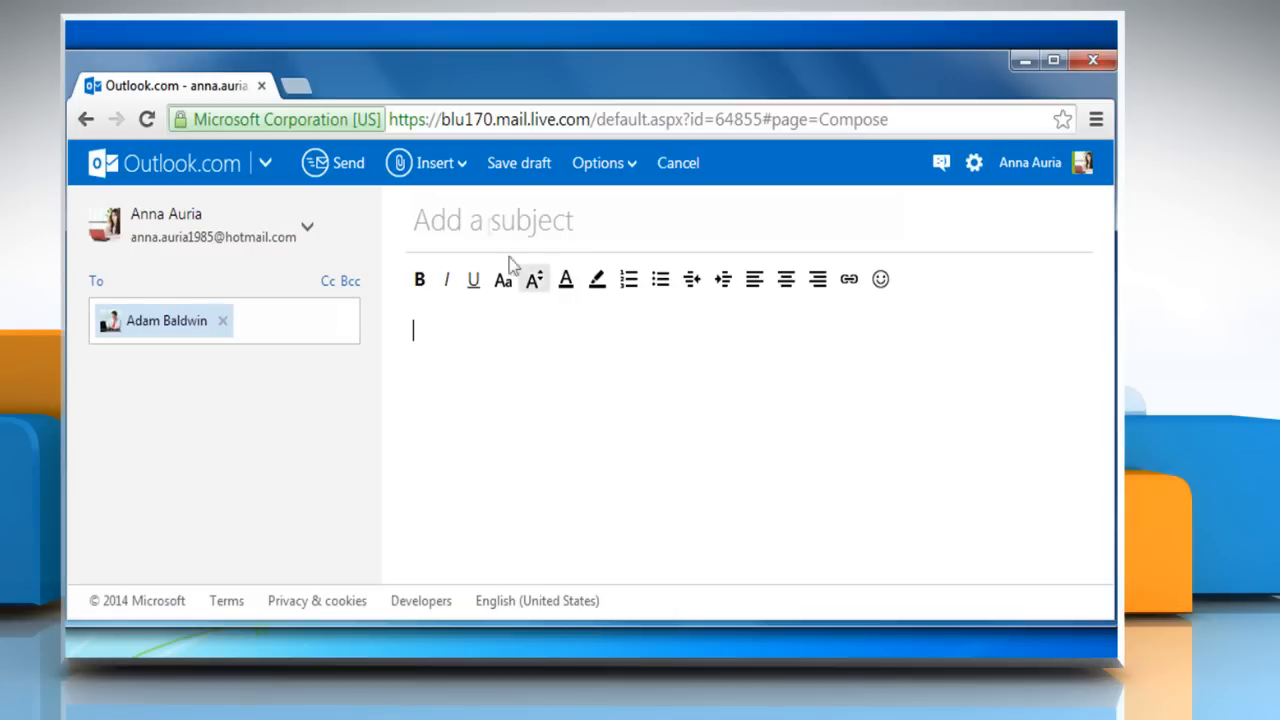
Choose Insert > Files as attachments to bring up the file picker.
left_click(433, 163)
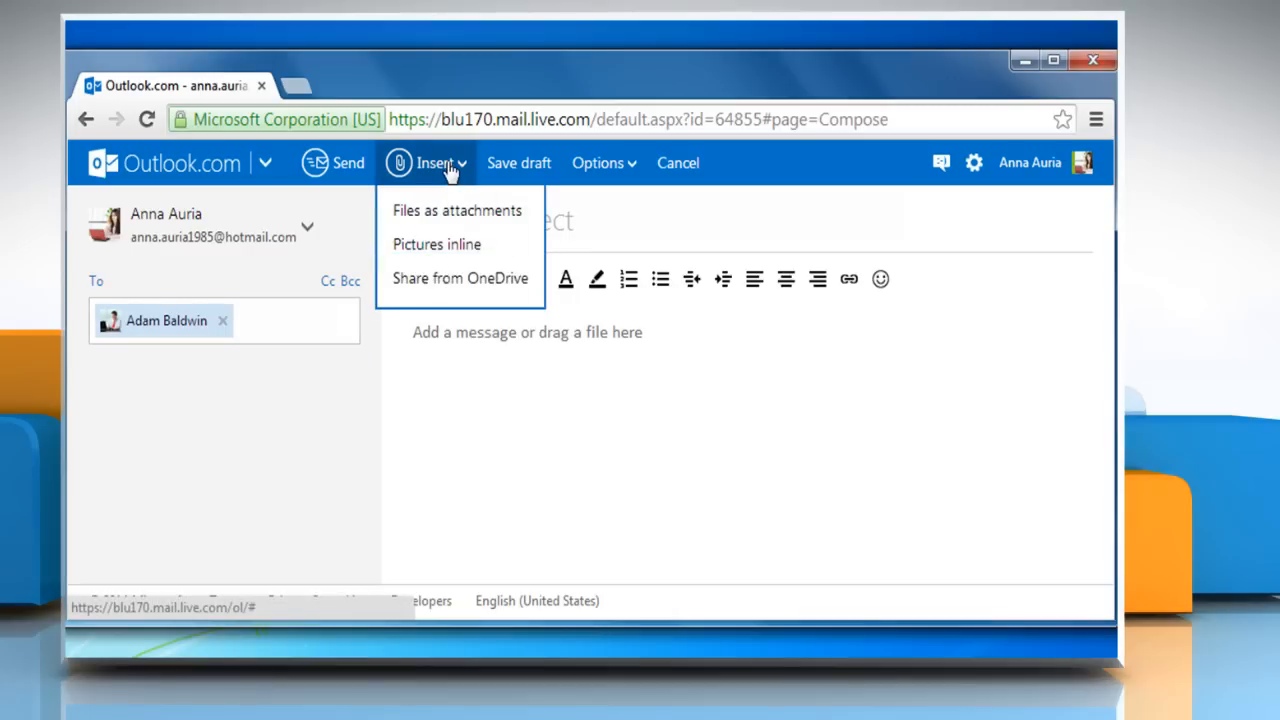
mouse_move(449, 210)
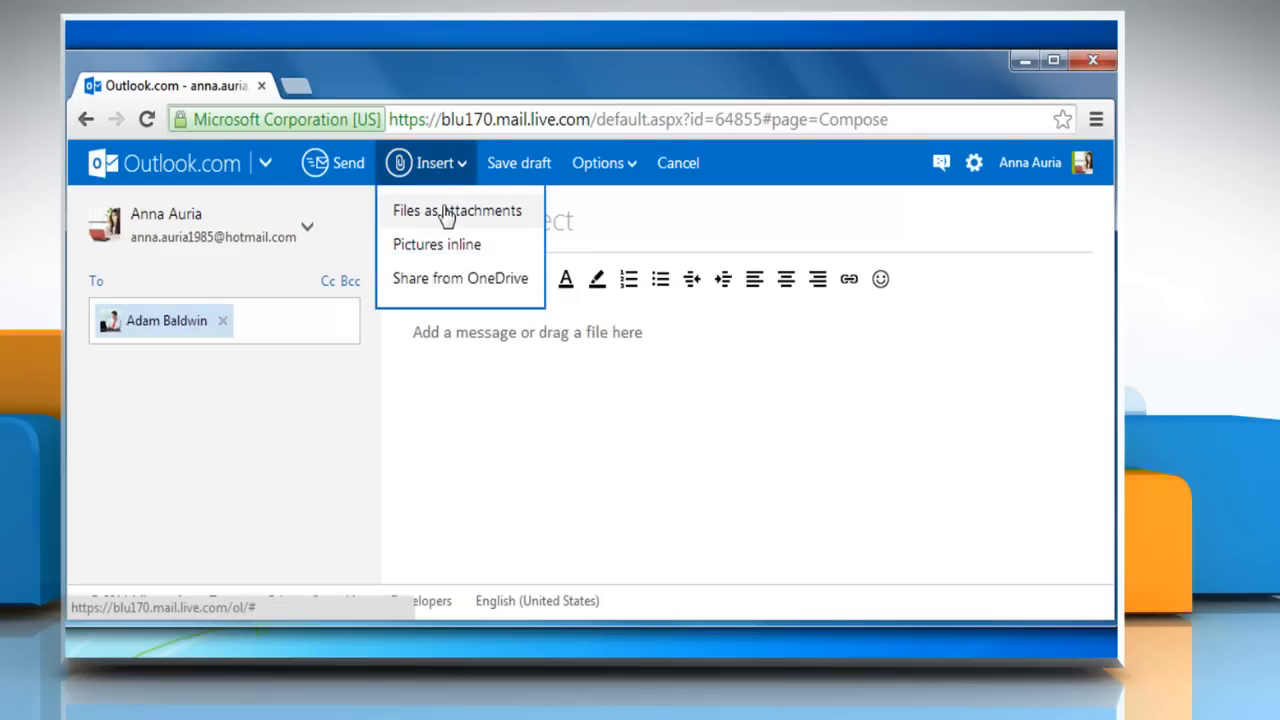
left_click(457, 210)
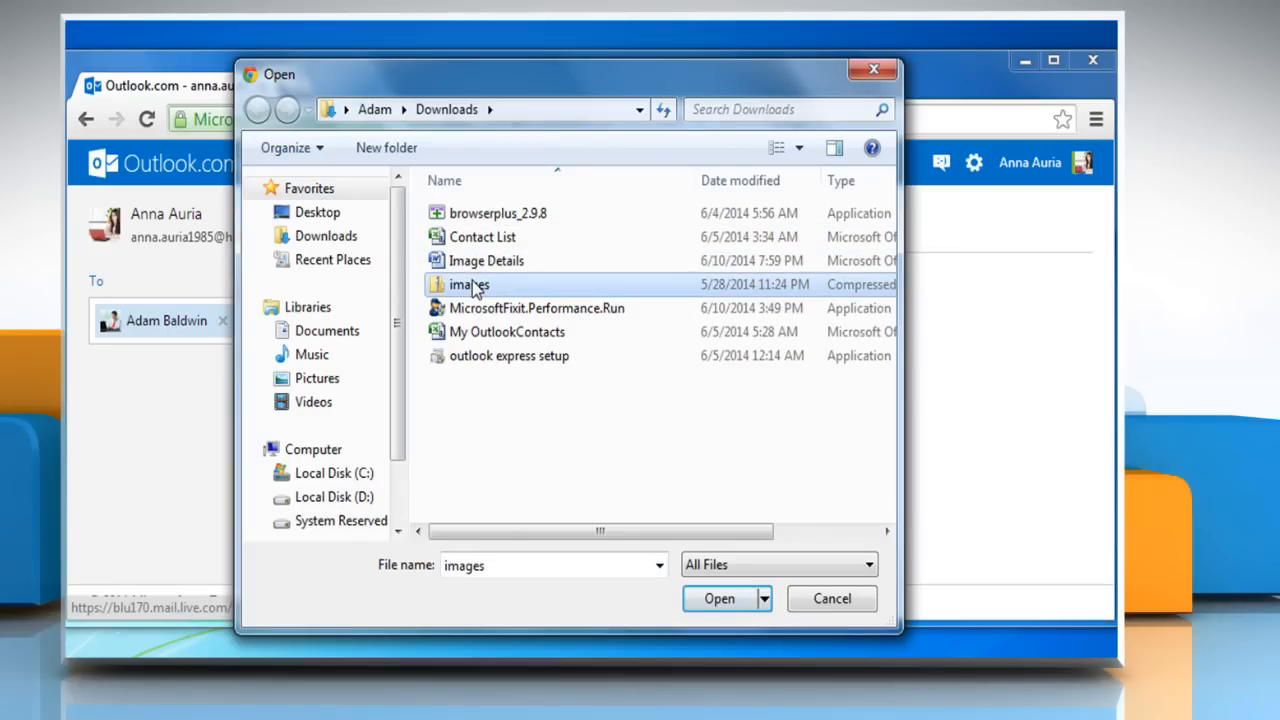
right_click(463, 284)
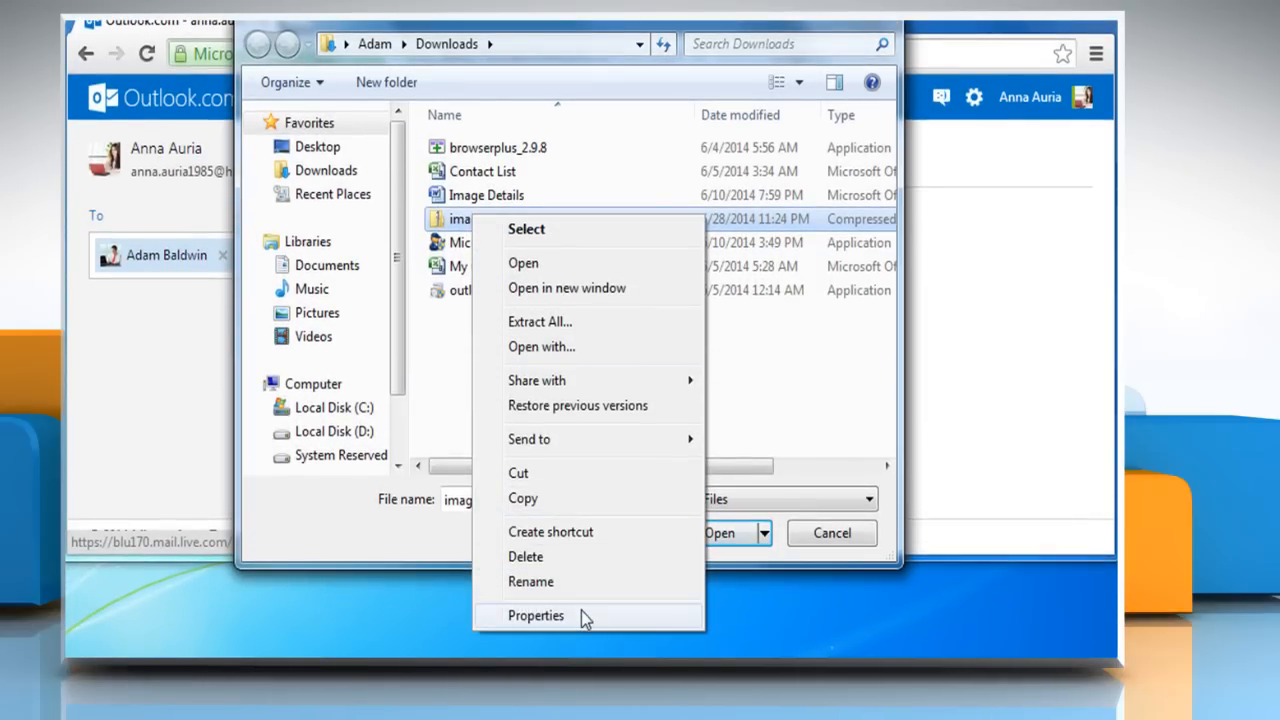
left_click(534, 615)
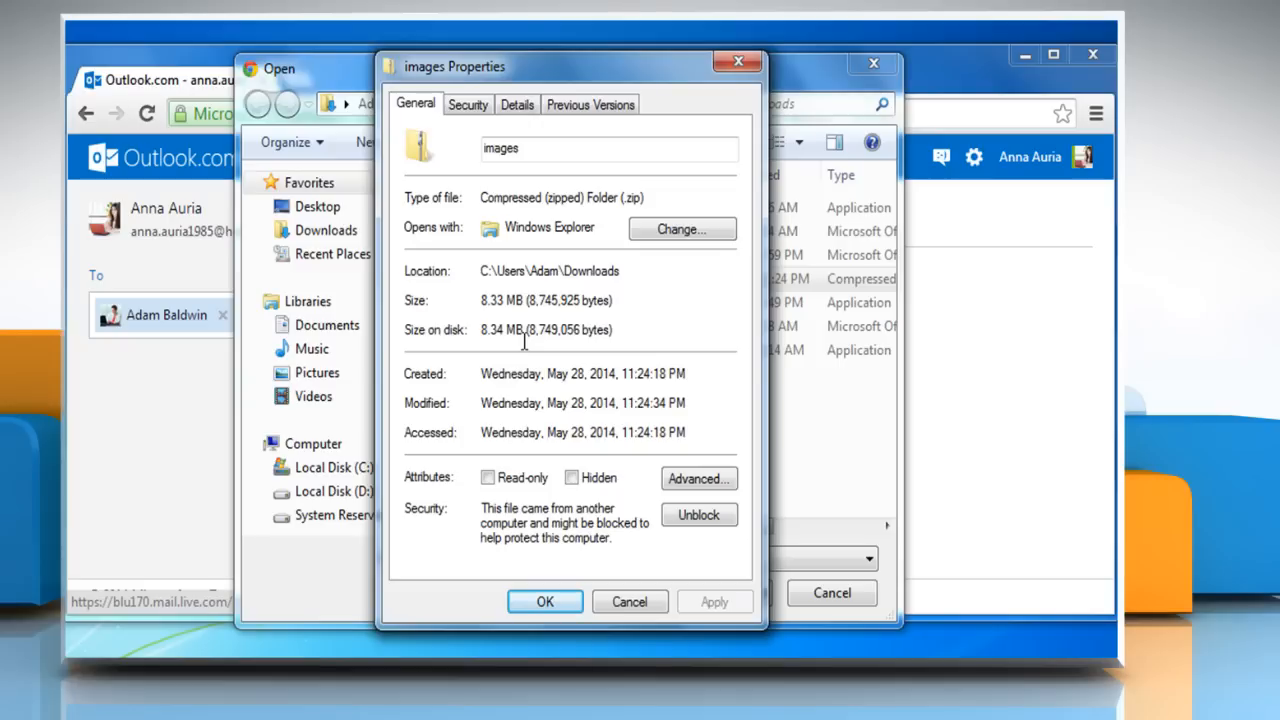
mouse_move(538, 491)
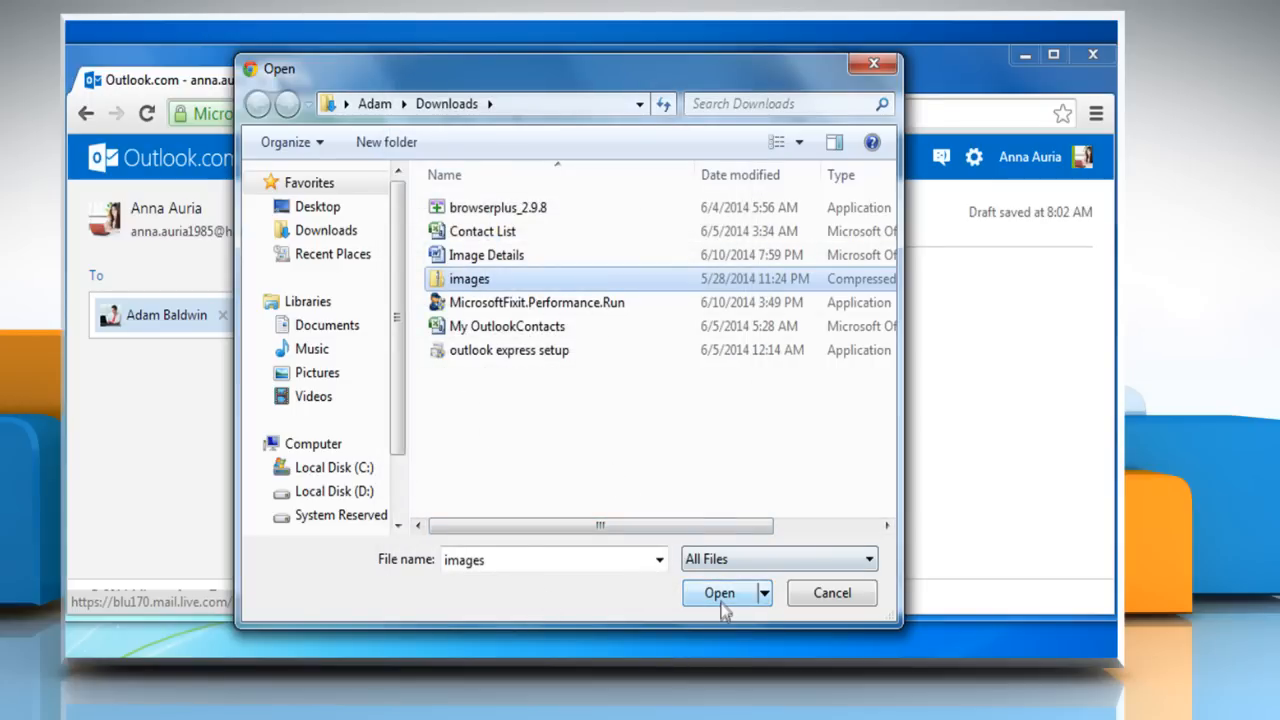
Attach images.zip, add the note 'find the attachment.' and send the email.
left_click(720, 593)
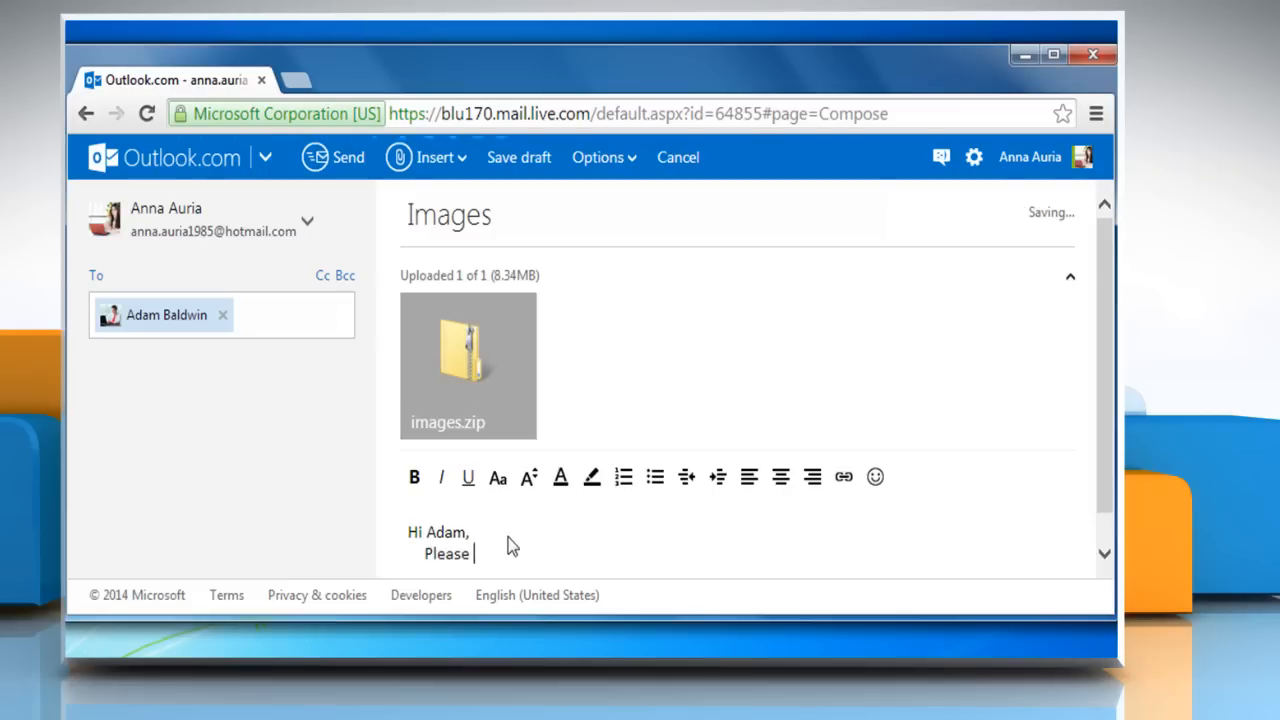
type("find the attachment.")
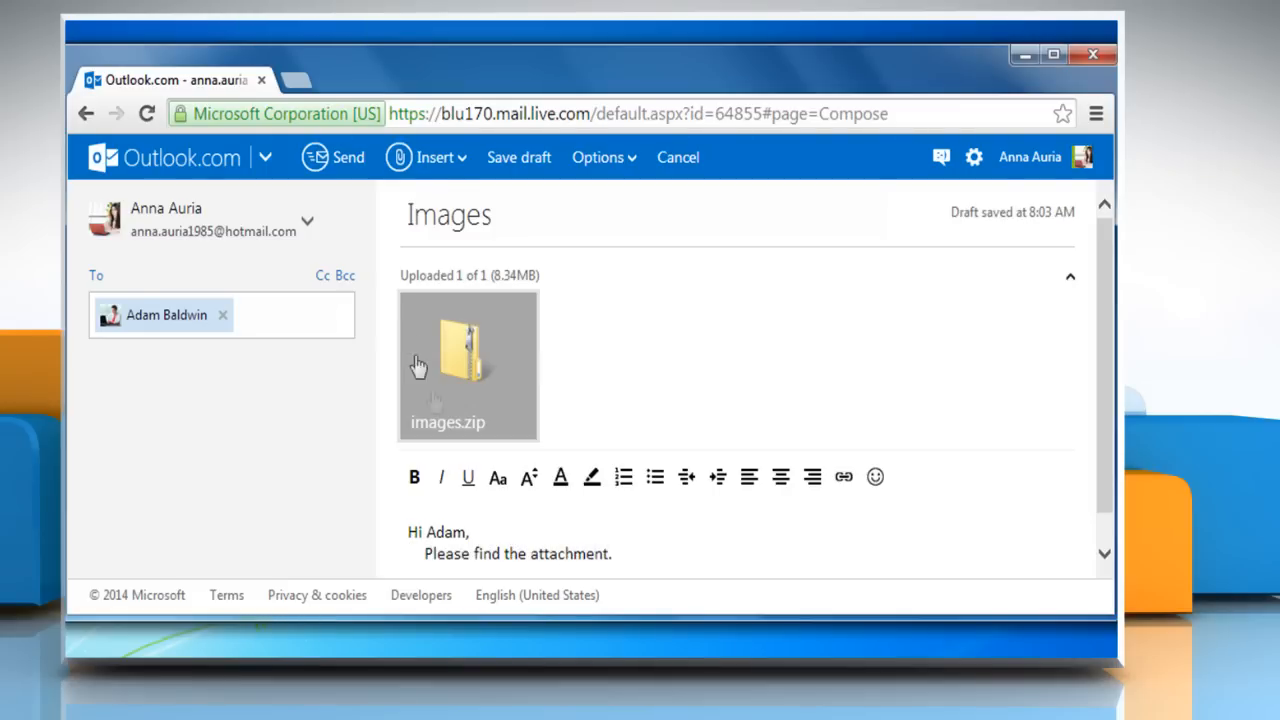
mouse_move(343, 171)
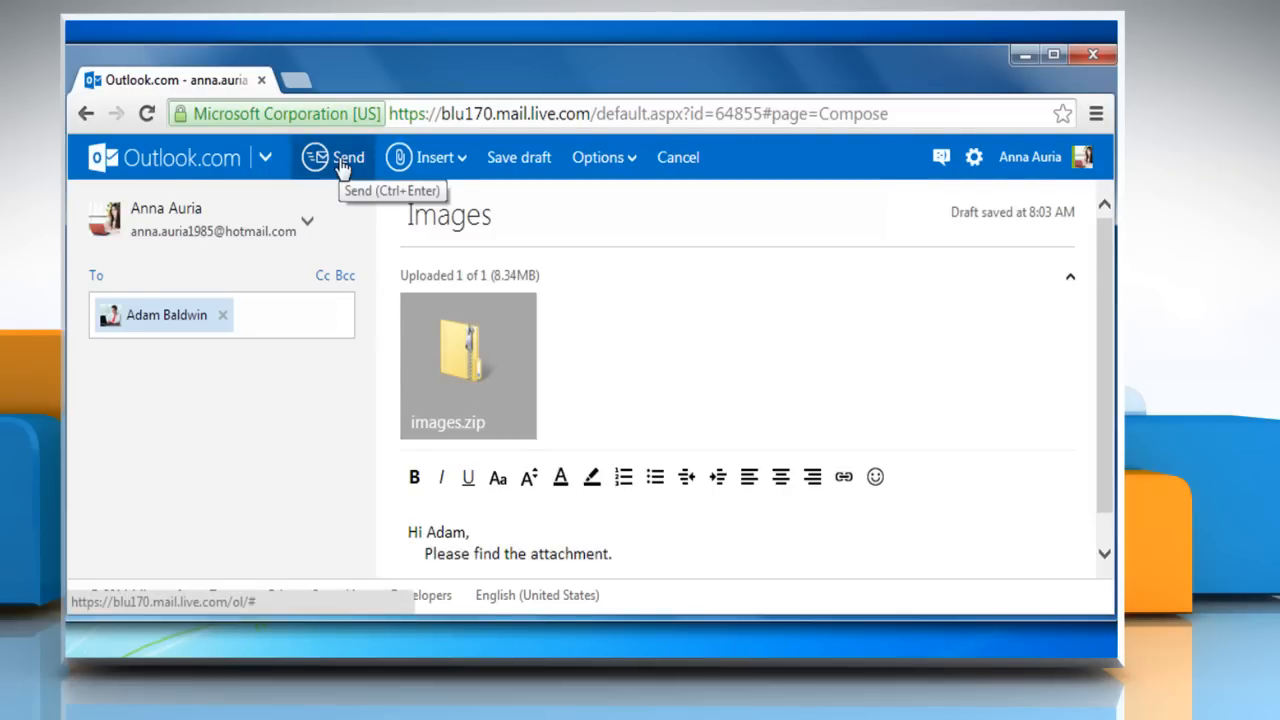
left_click(345, 158)
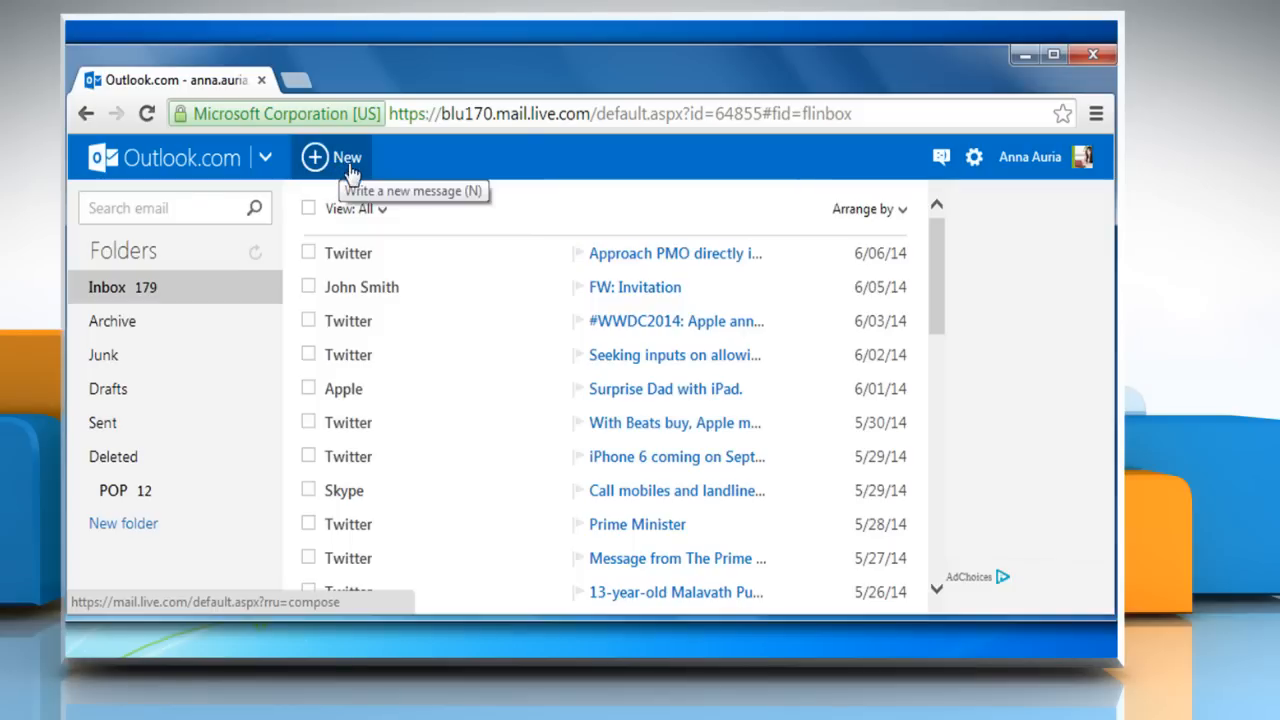